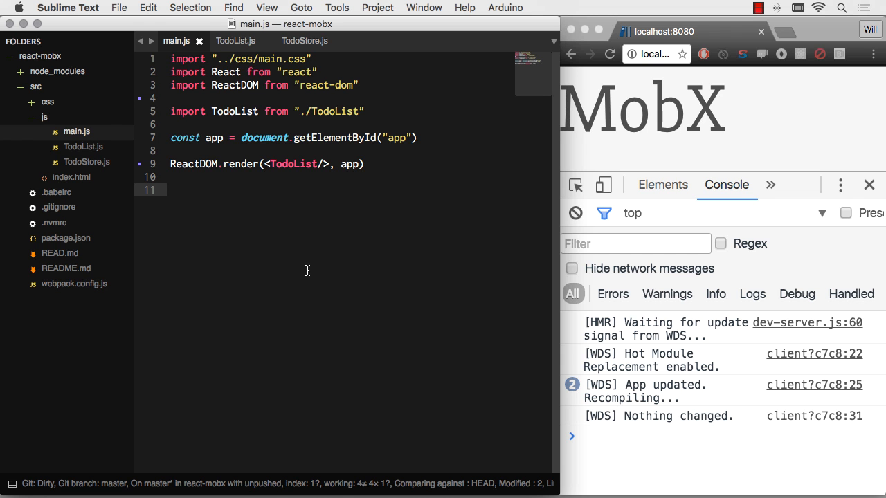
mouse_move(287, 267)
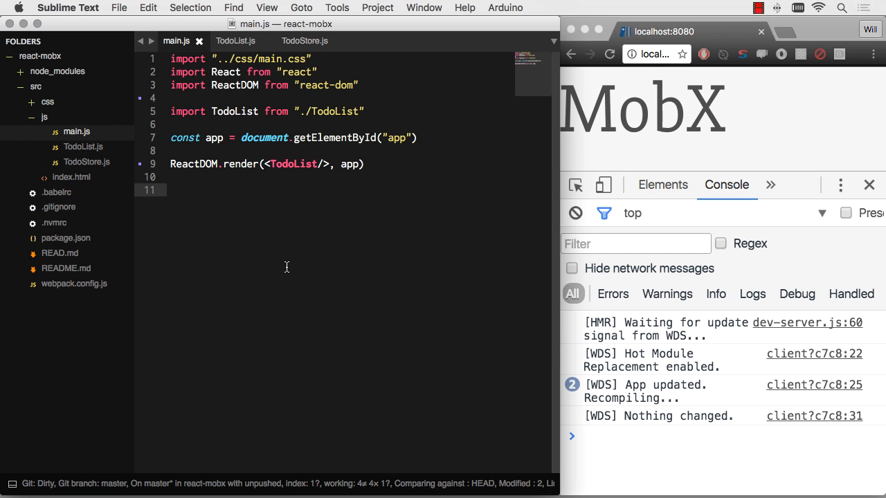
mouse_move(274, 183)
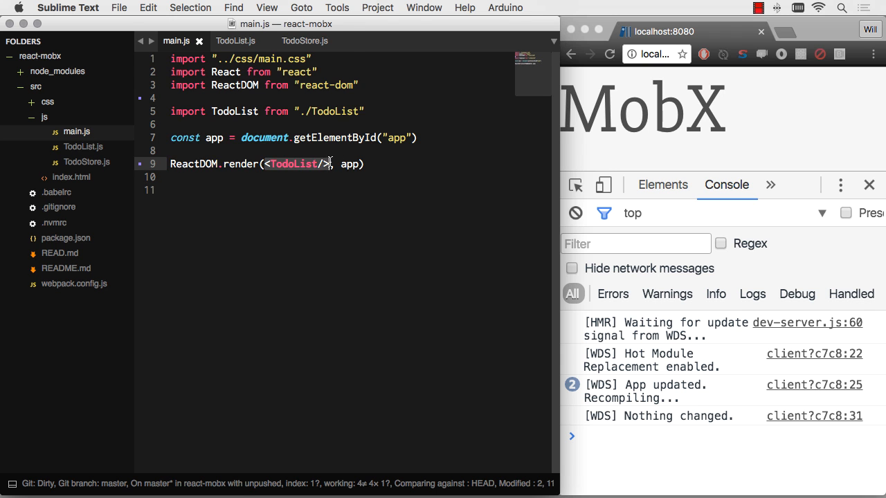
Step: Open .babelrc and highlight the transform-decorators-legacy and transform-class-properties plugins
click(235, 40)
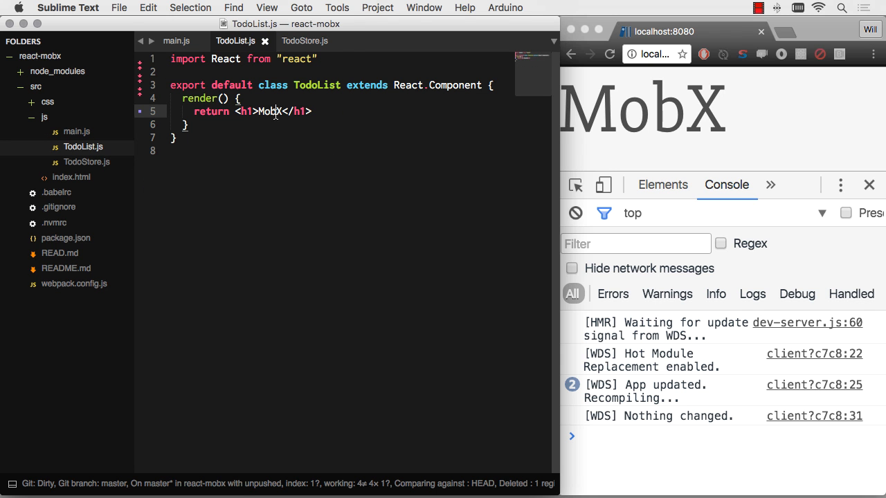
click(176, 41)
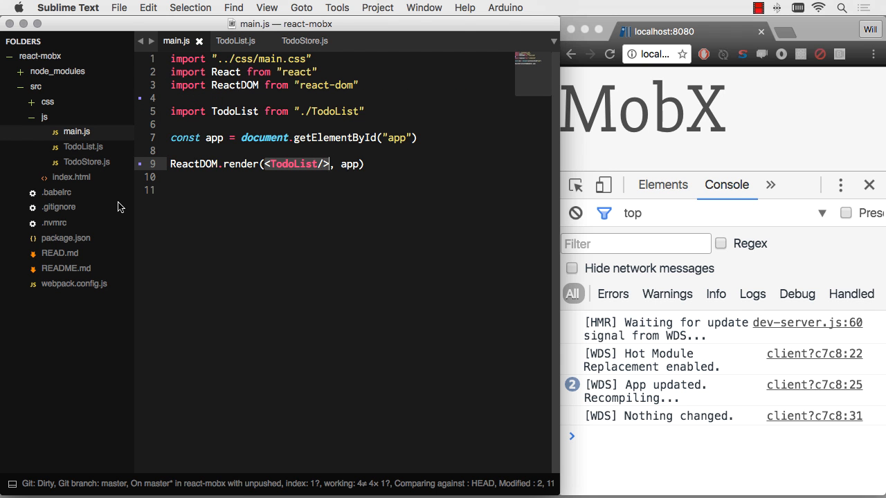
mouse_move(69, 193)
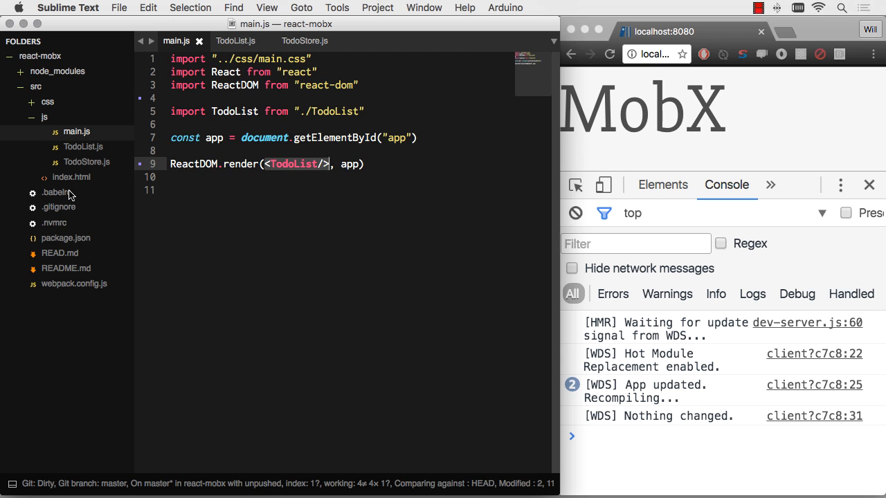
click(57, 192)
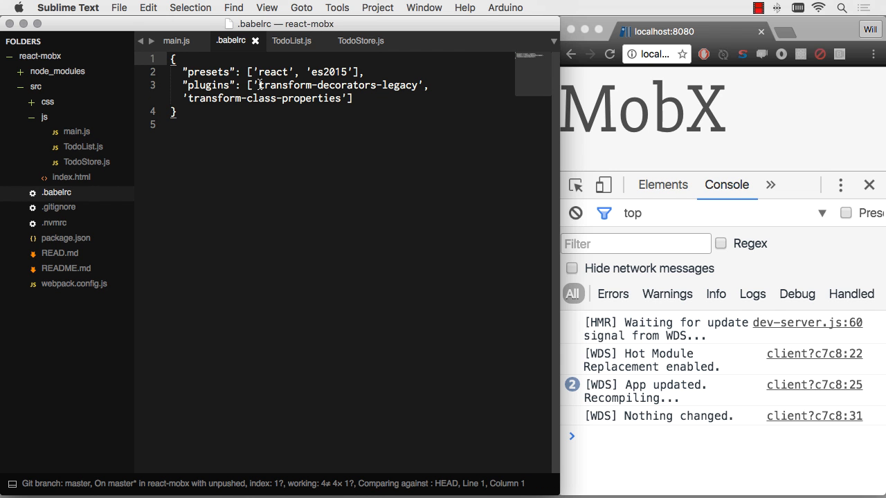
double_click(314, 85)
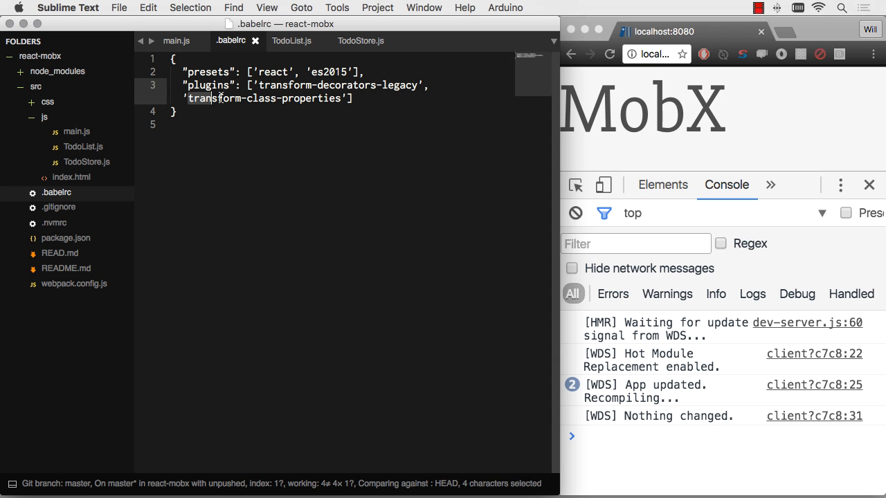
drag(219, 97, 341, 98)
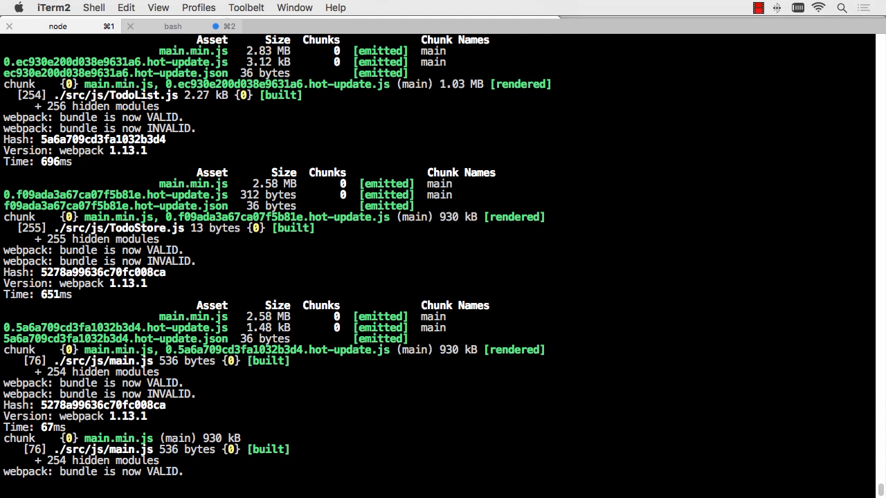
Step: Install mobx and mobx-react with npm i -S and restart the dev server with npm start
text(npm i -S mobx)
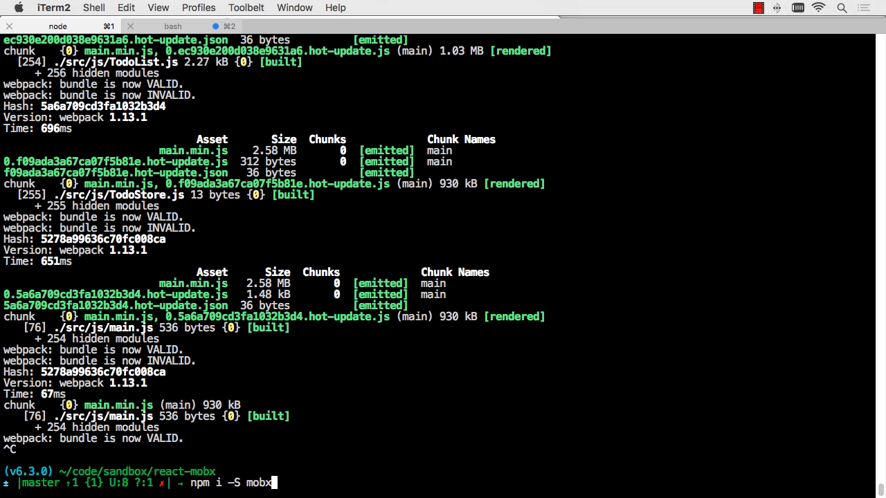
text(mobx-react)
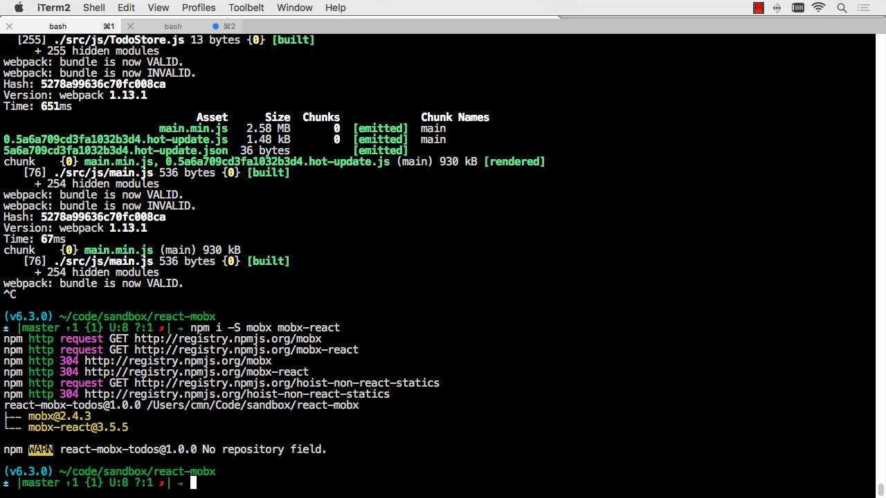
text(npm start)
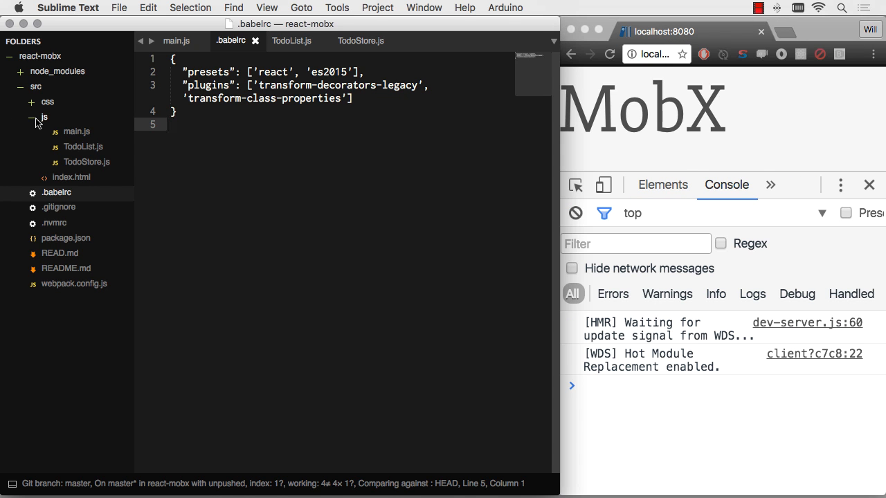
mouse_move(360, 41)
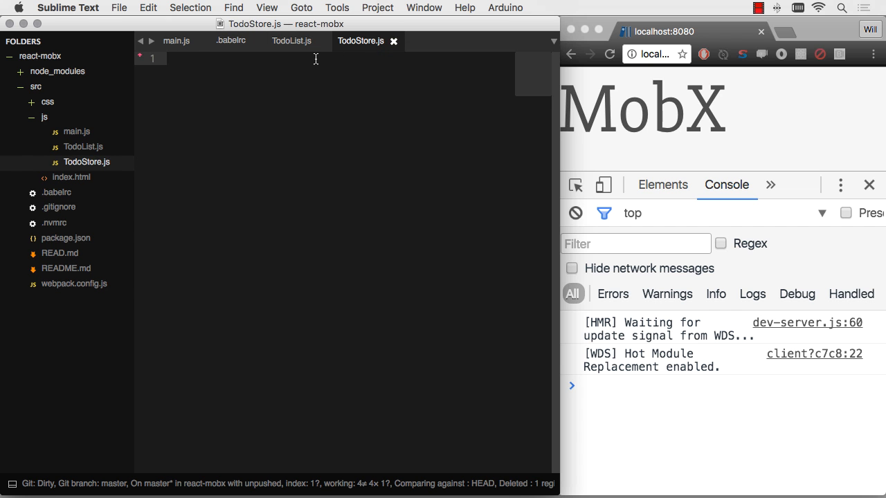
Step: In main.js, add import store from "./TodoStore" below the TodoList import
click(175, 41)
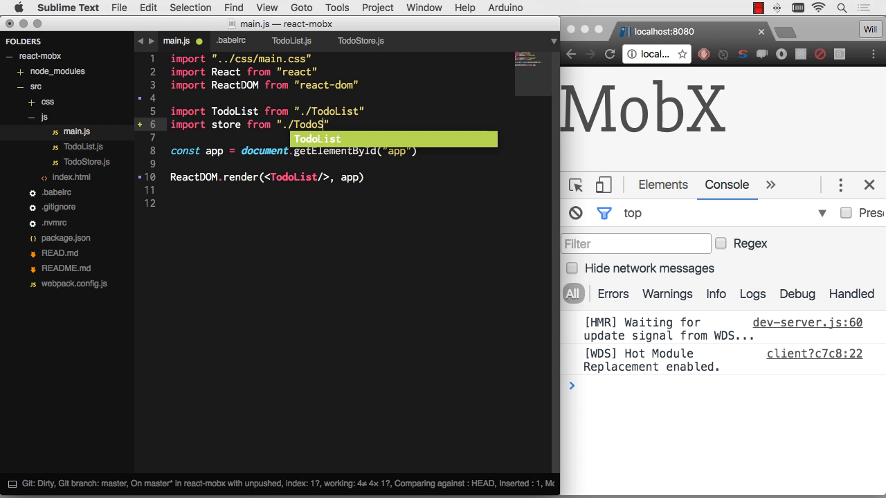
key(tab)
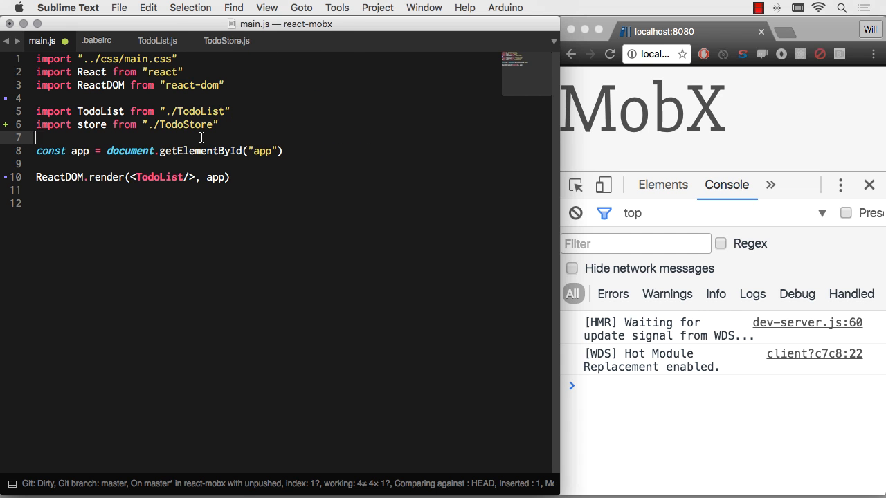
click(157, 41)
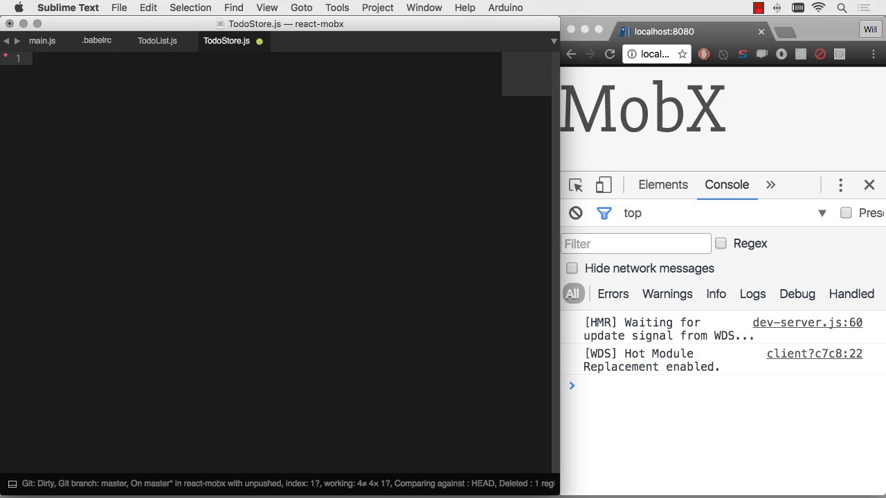
Step: Import observable from mobx in TodoStore.js, then draft and discard a store object literal
text(import { obx})
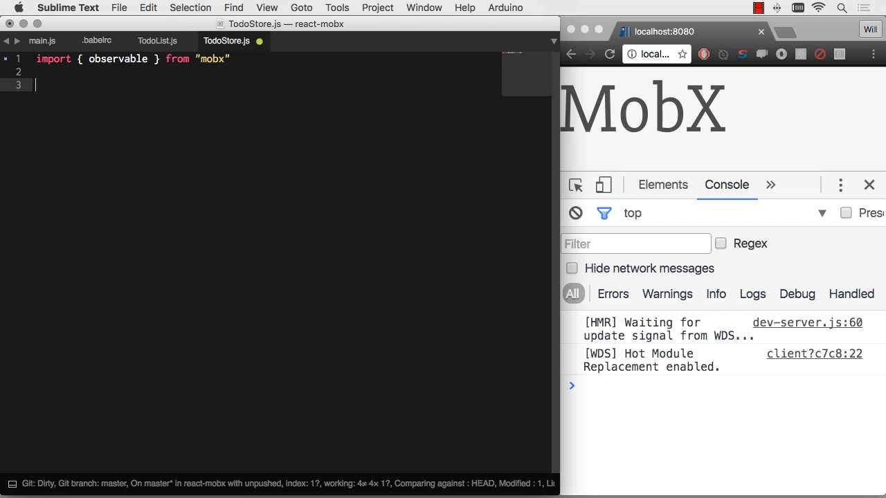
text(var store = {)
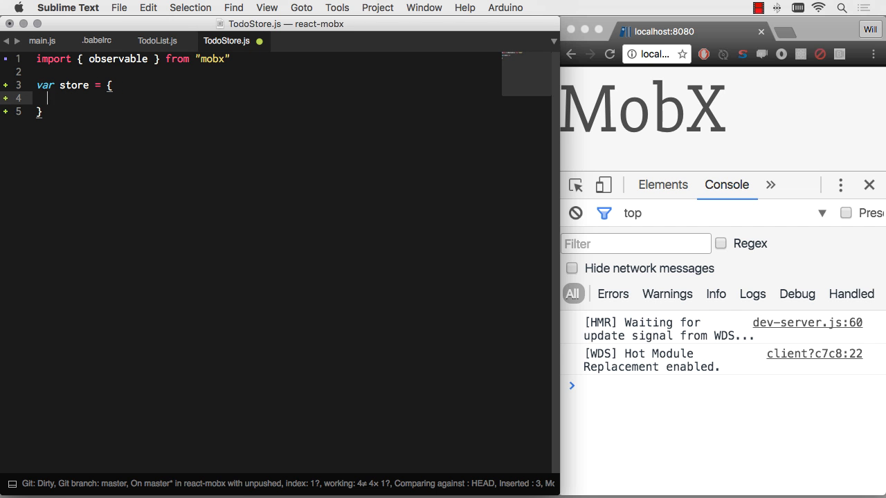
text(todos)
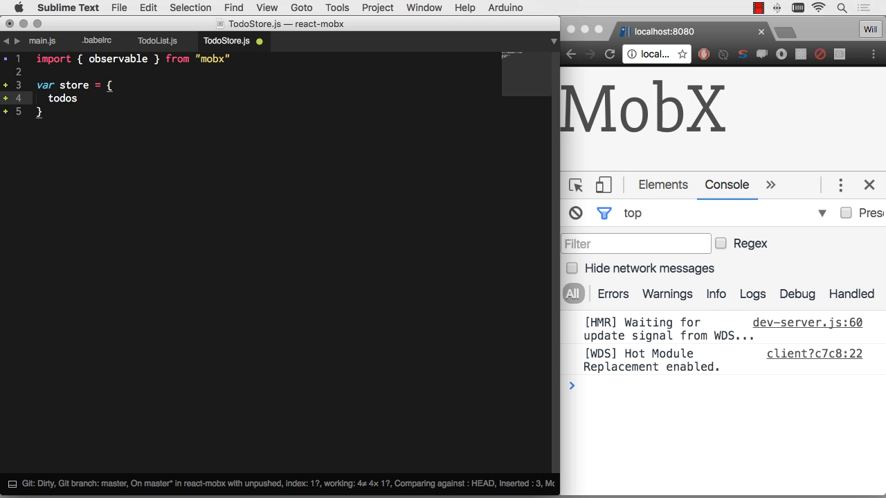
text(: [],)
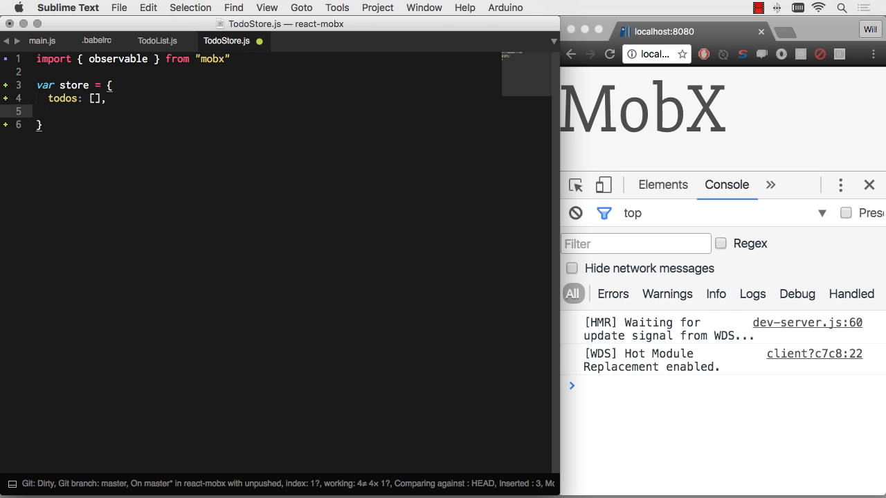
text(createT)
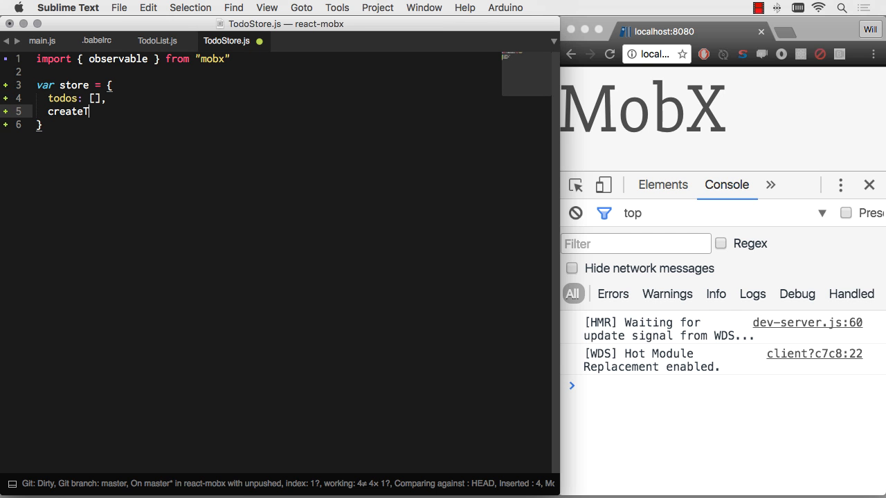
text(odo() {)
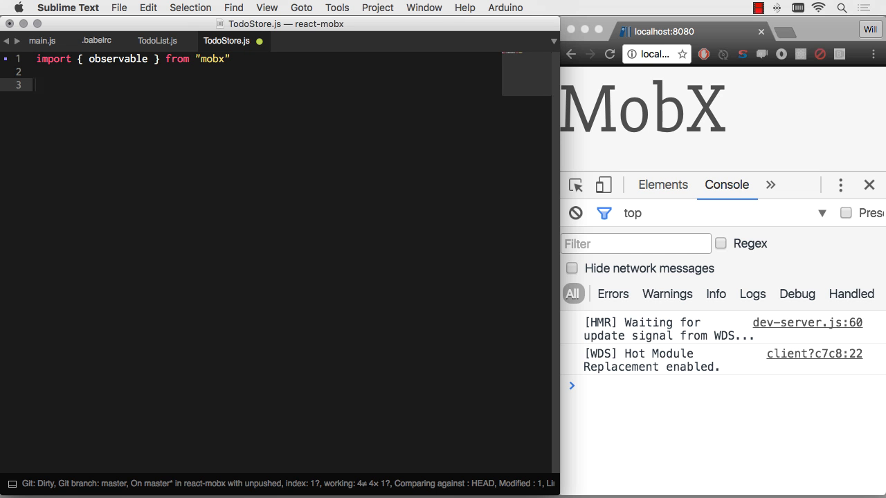
text(class TodoStore {)
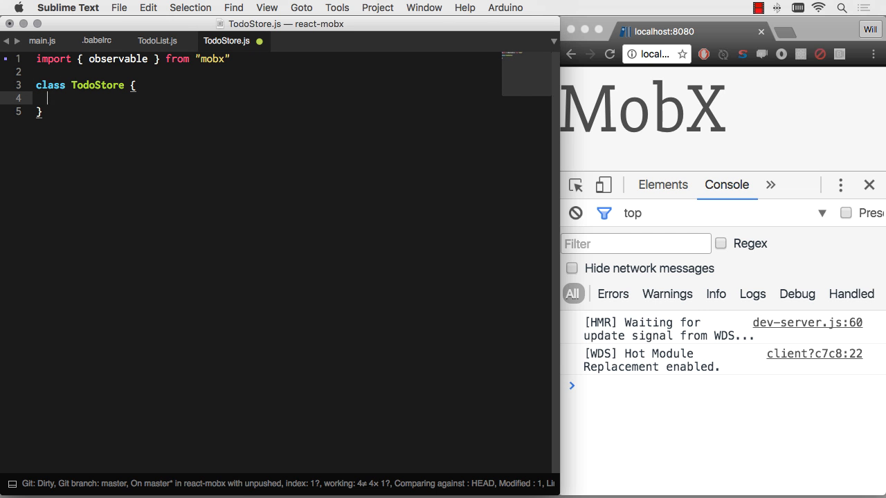
text(todos = [)
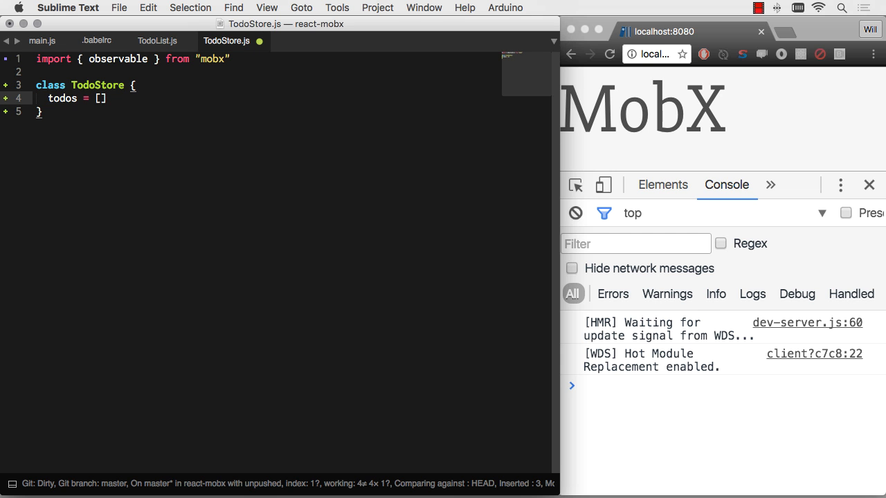
text(@observable)
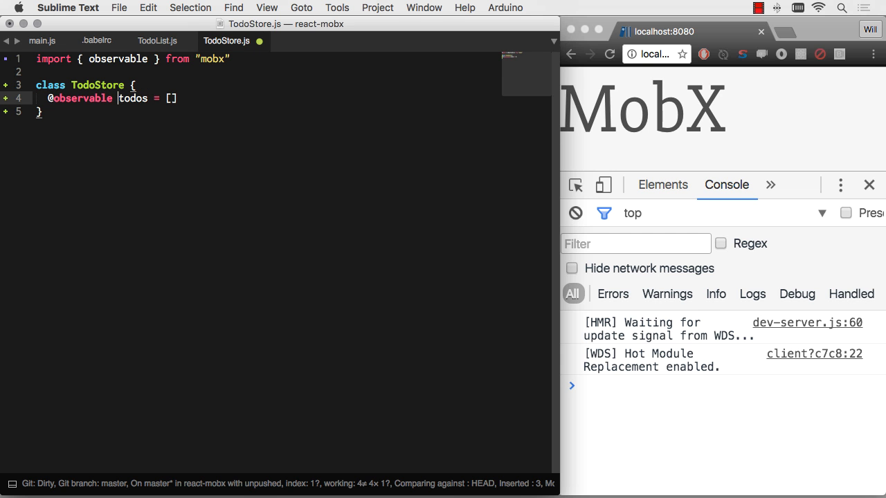
key(Enter)
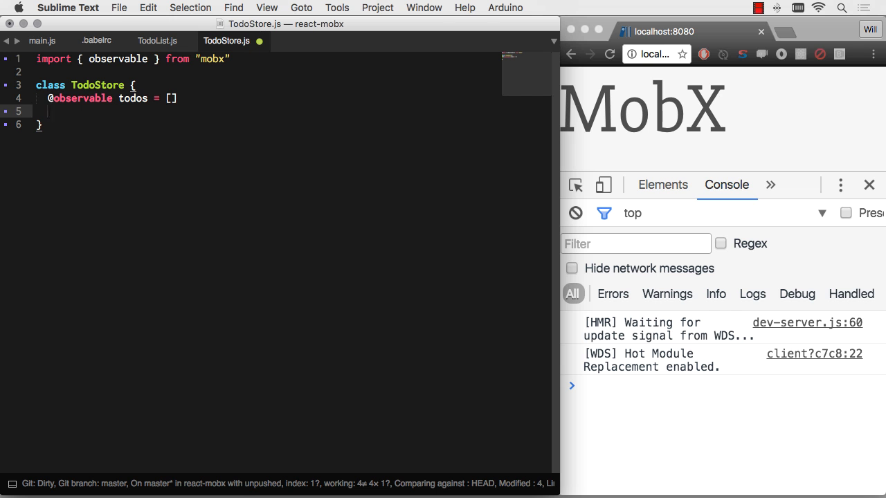
text(@observable)
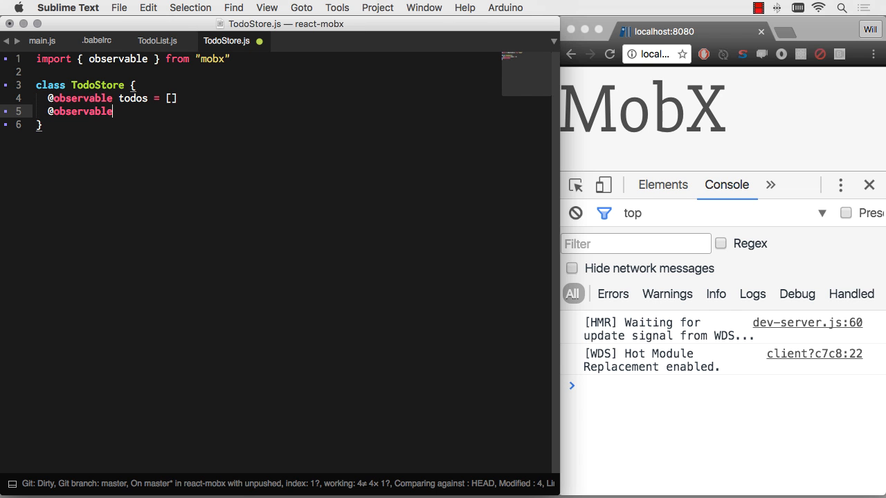
text(filter = "")
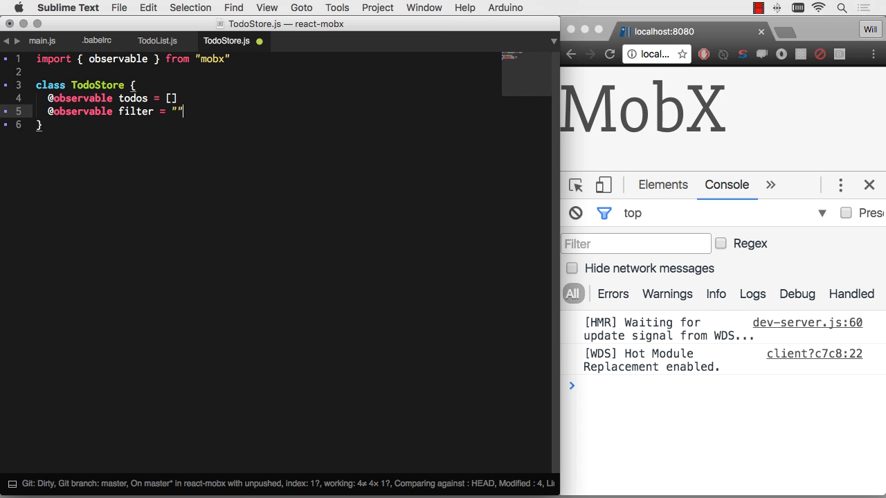
text("")
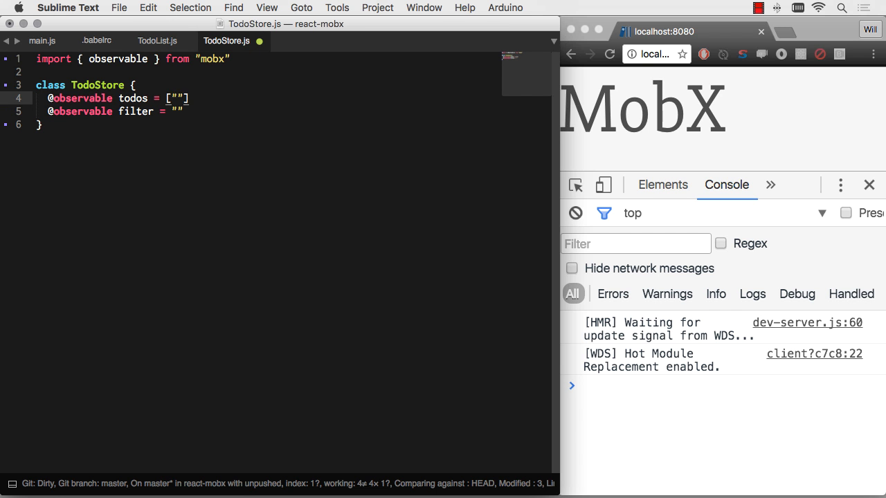
text(buy milk)
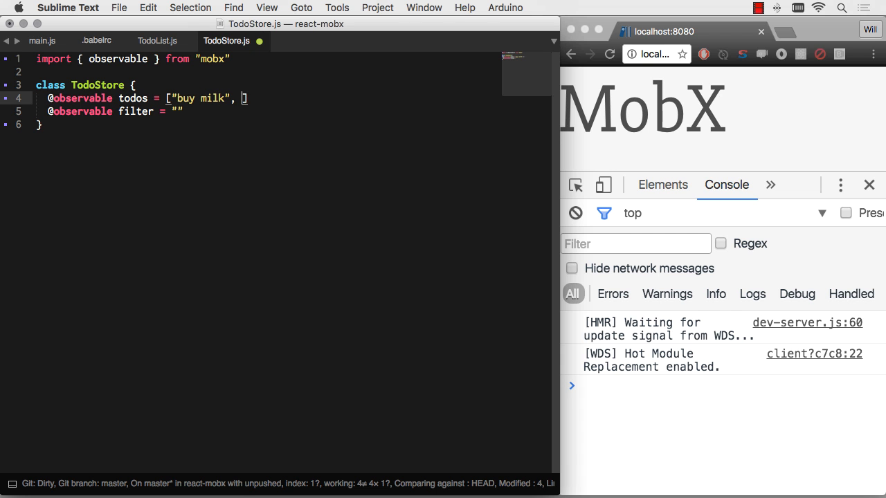
text("buy eg)
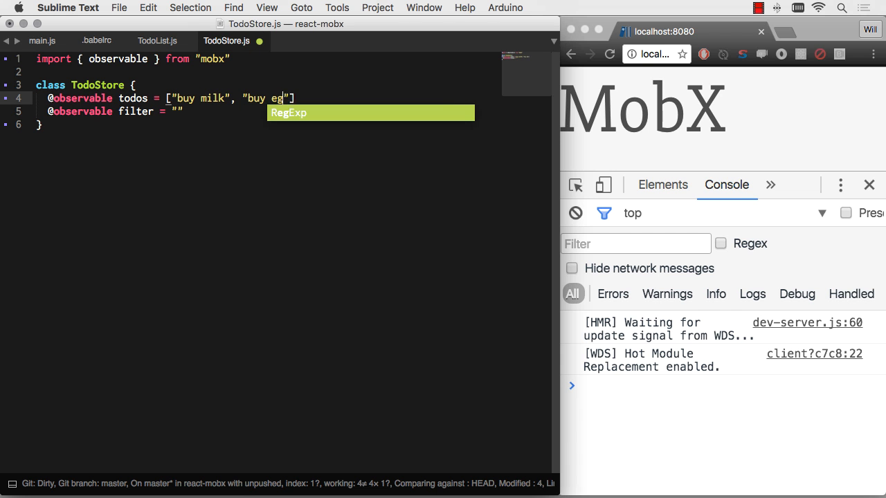
text(gs)
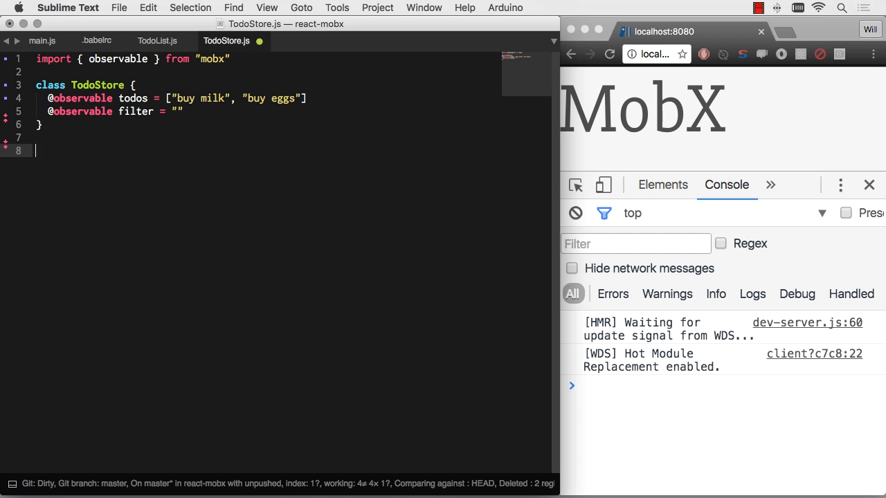
Step: Add var store = window.store = new TodoStore and export default store
text(var)
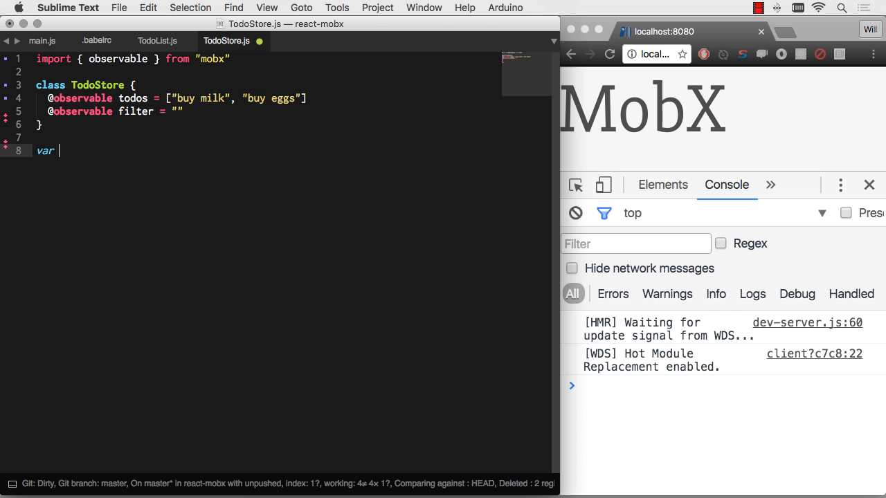
text(store = n)
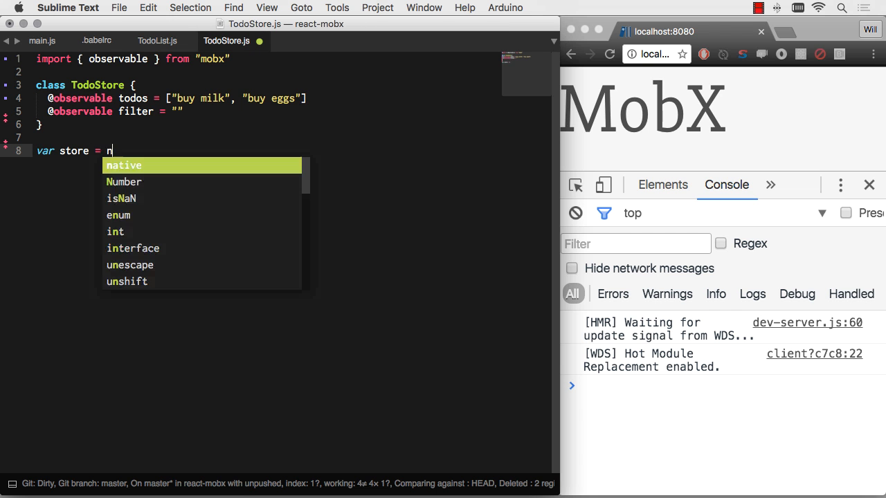
text(ew TodoStore)
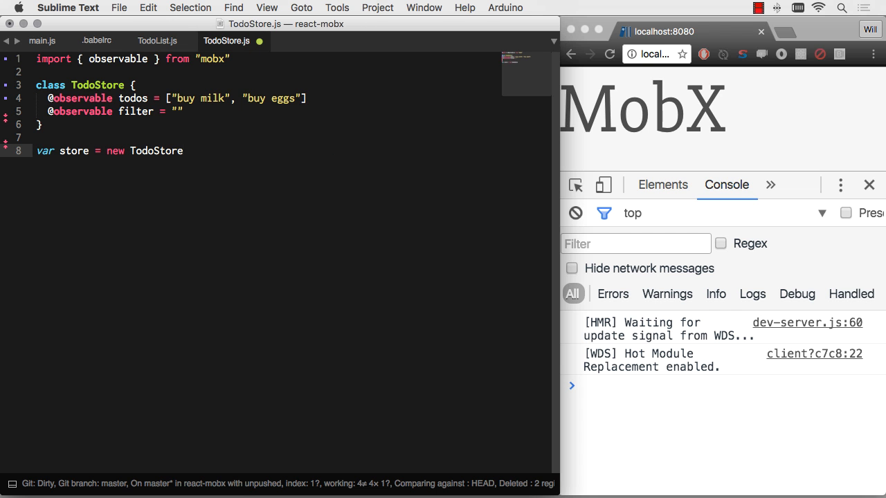
text(export default store)
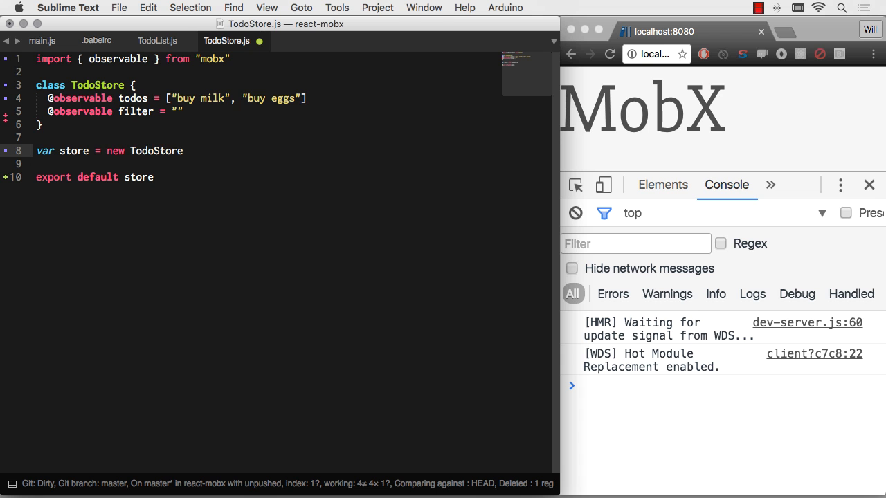
text(window.store =)
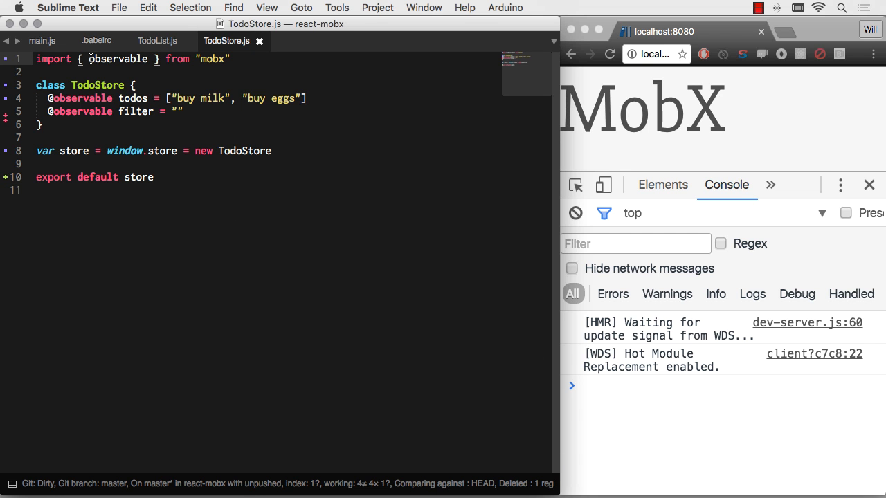
mouse_move(88, 59)
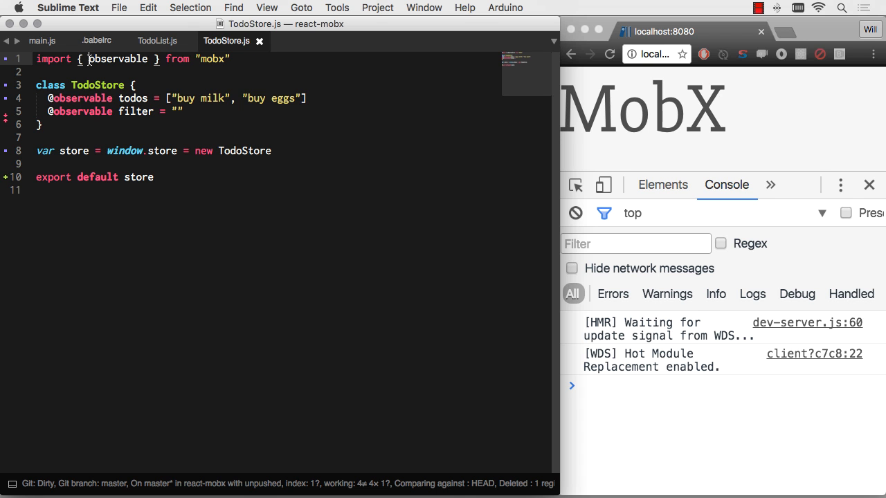
Step: Import autorun and add an autorun logging store.filter and store.todos[0]
text(autorun,)
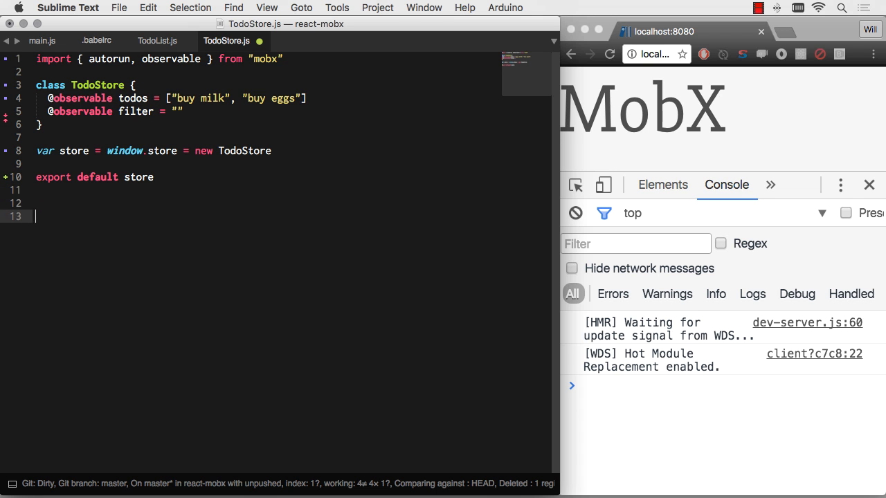
text(autorun())
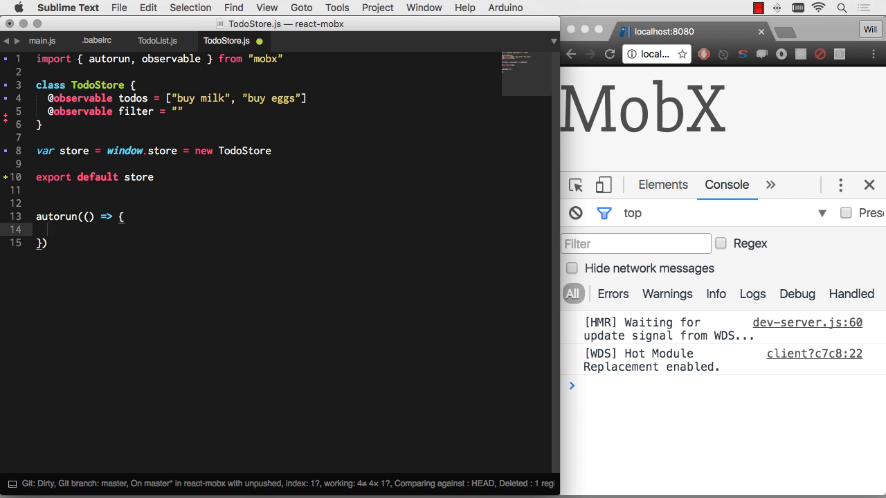
text(console.log(msg)
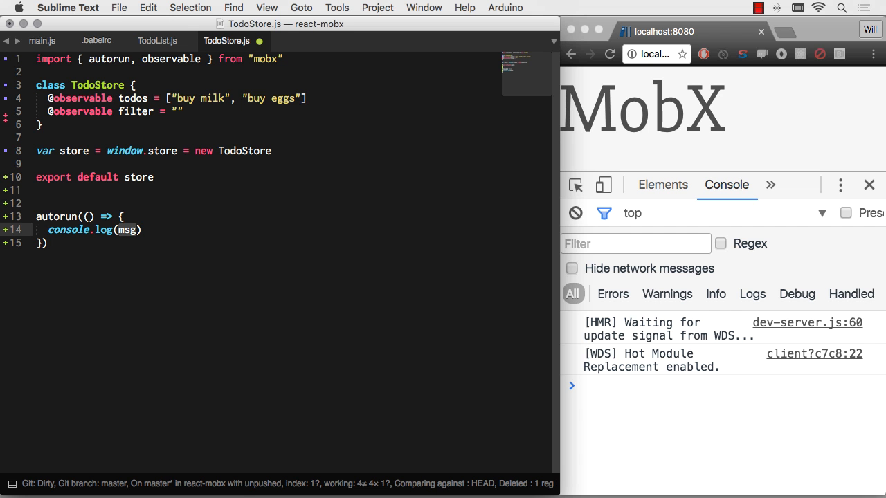
text(store.filter)
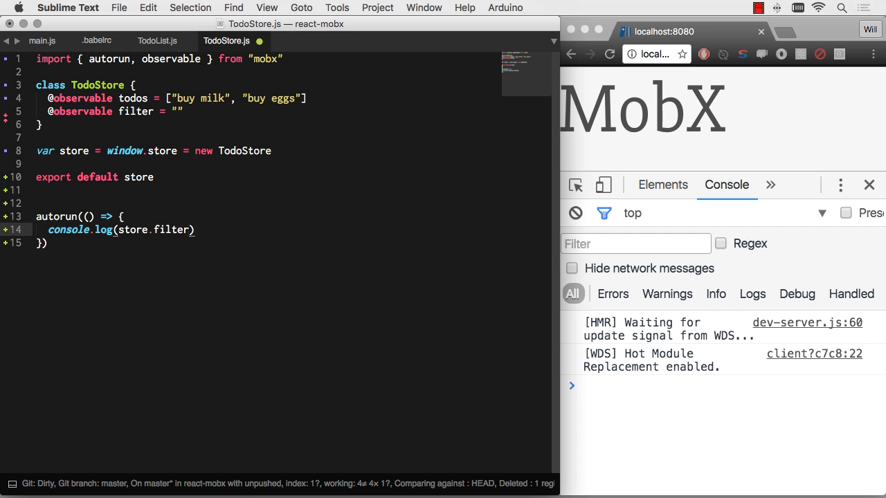
text(c)
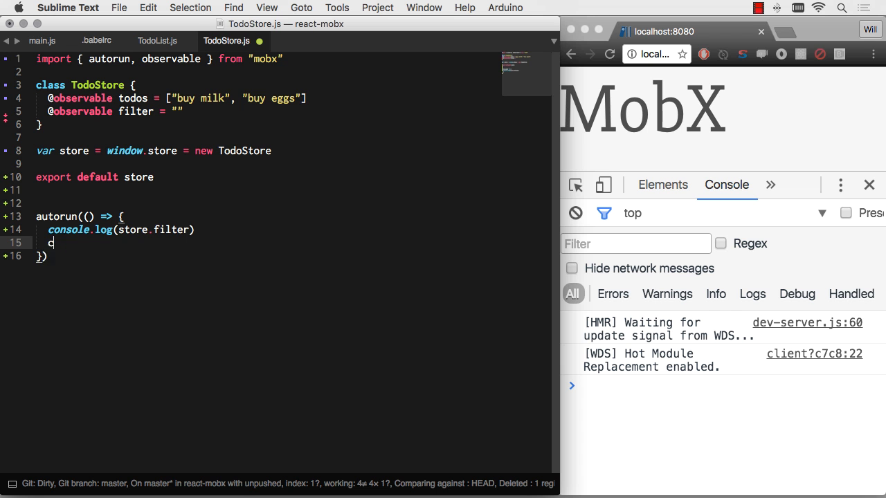
text(onsole.log(store.todos.)
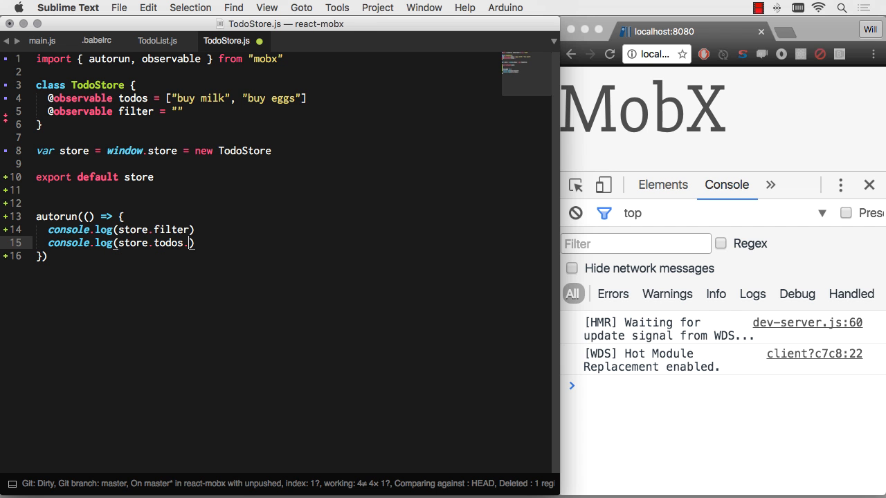
text([0])
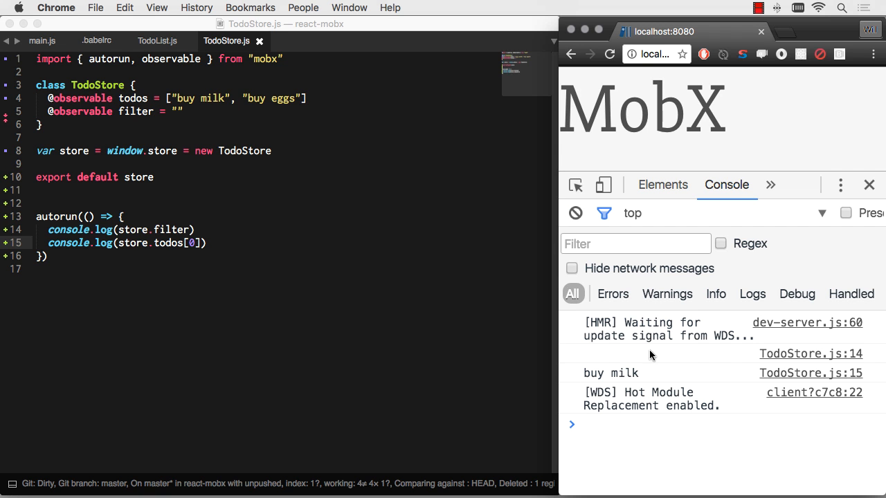
mouse_move(583, 356)
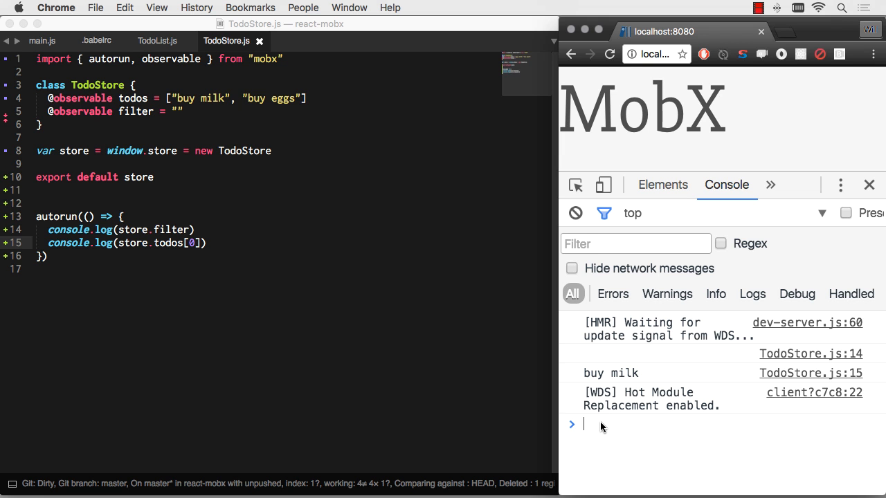
Step: In the Chrome console, set store.filter to "milk" and store.todos[0] to "buy cheese"
text(store.filter =)
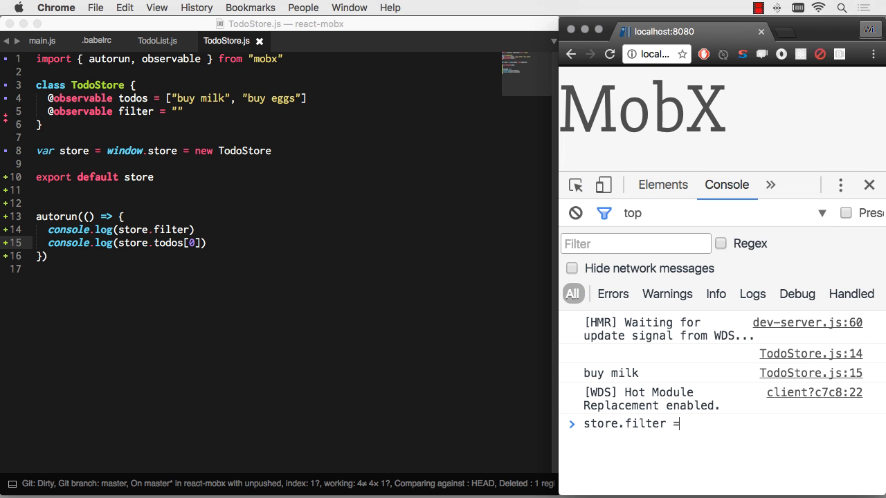
text("mil)
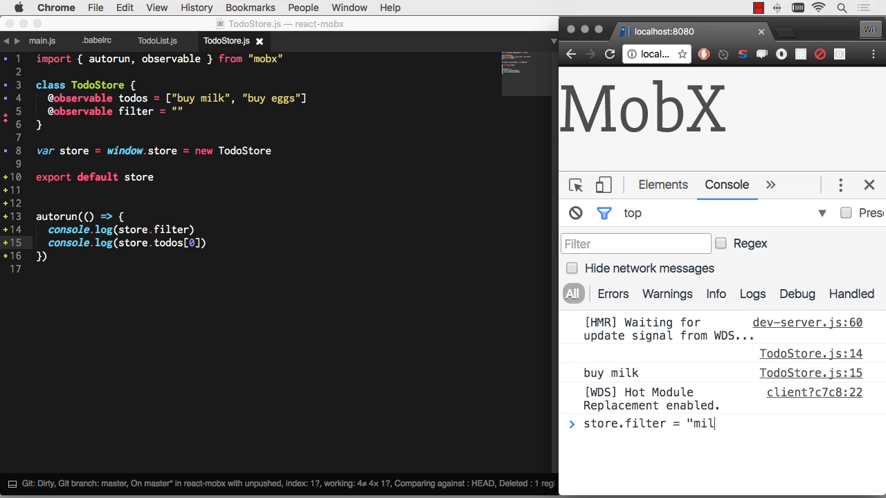
key(Enter)
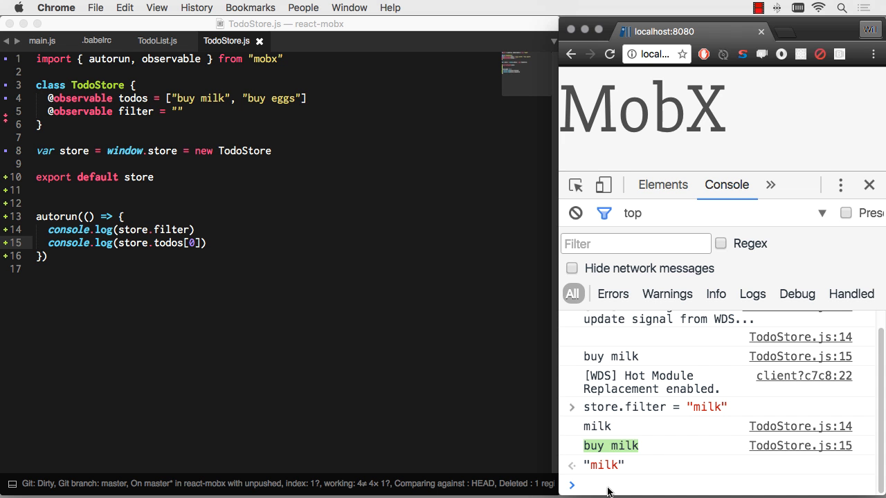
text(store)
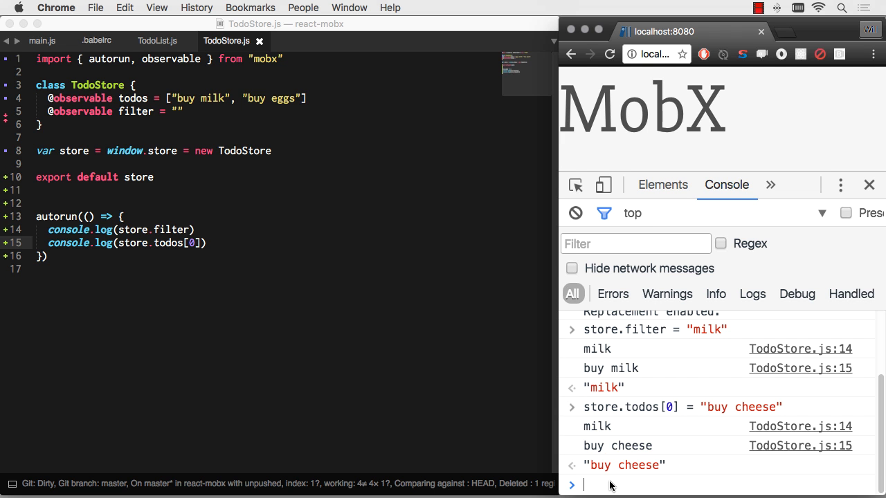
text(store.todos)
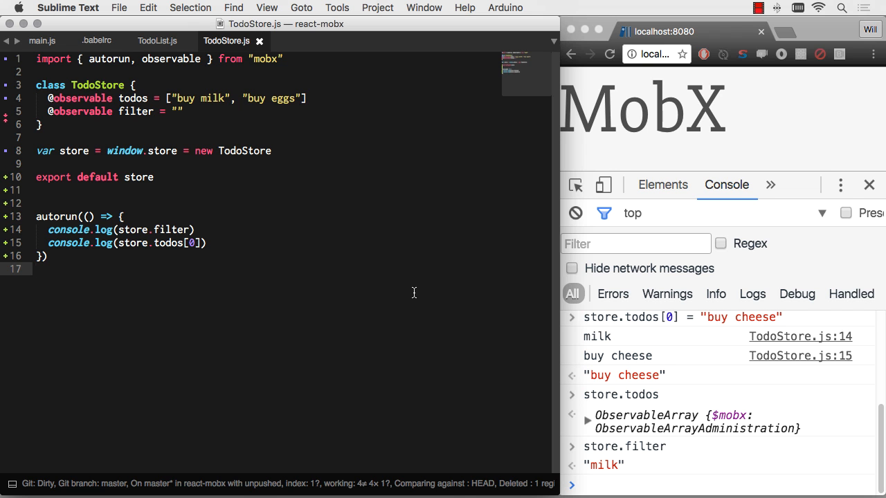
mouse_move(160, 297)
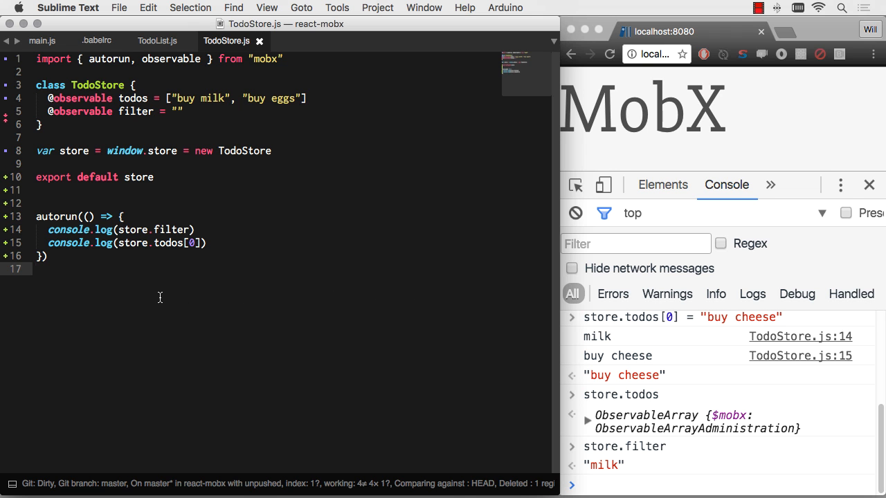
mouse_move(148, 294)
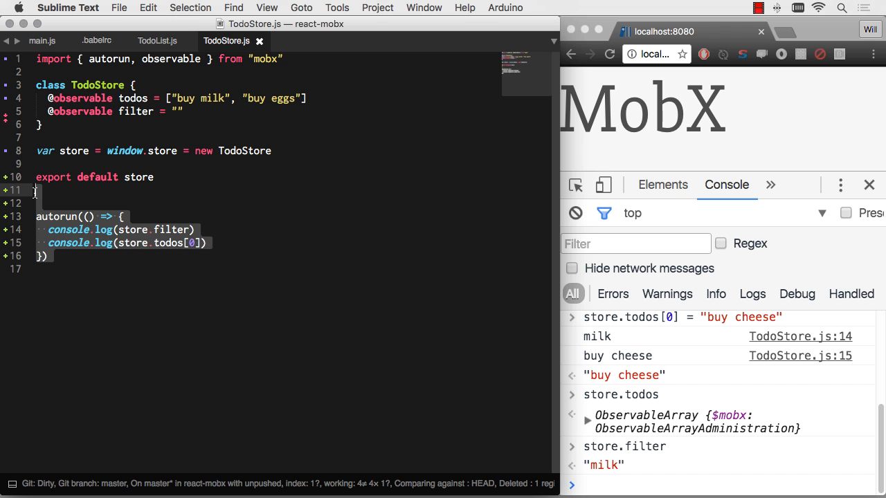
mouse_move(36, 194)
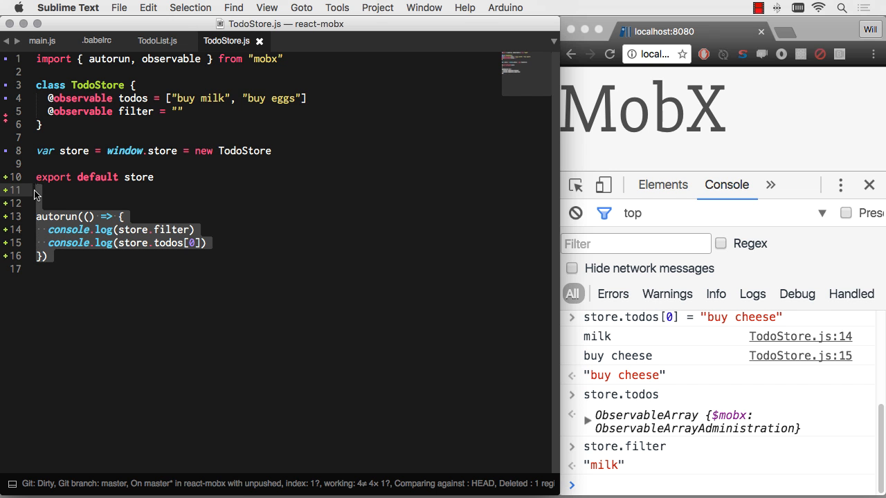
Step: Add store={store} to the <TodoList /> element in main.js and save
click(42, 41)
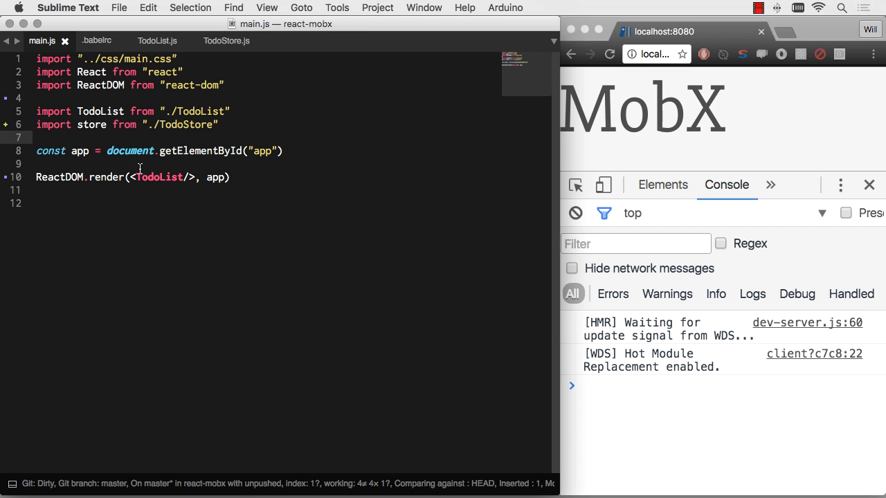
text(s)
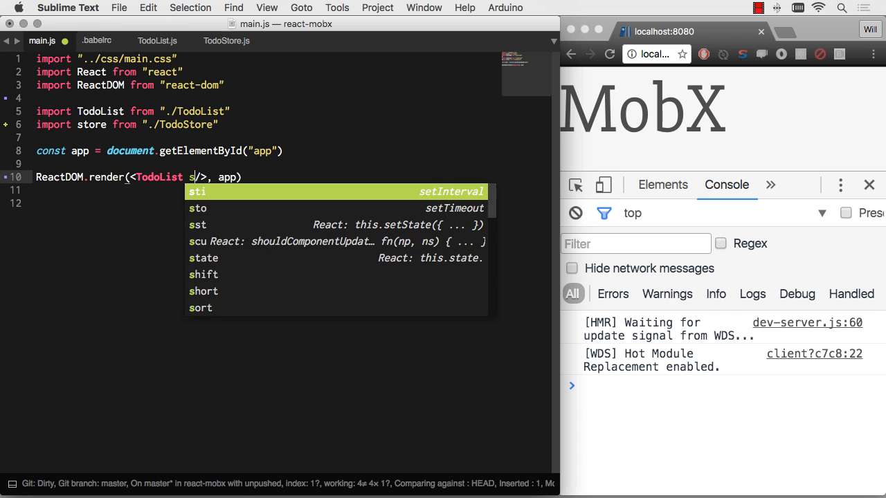
text(t)
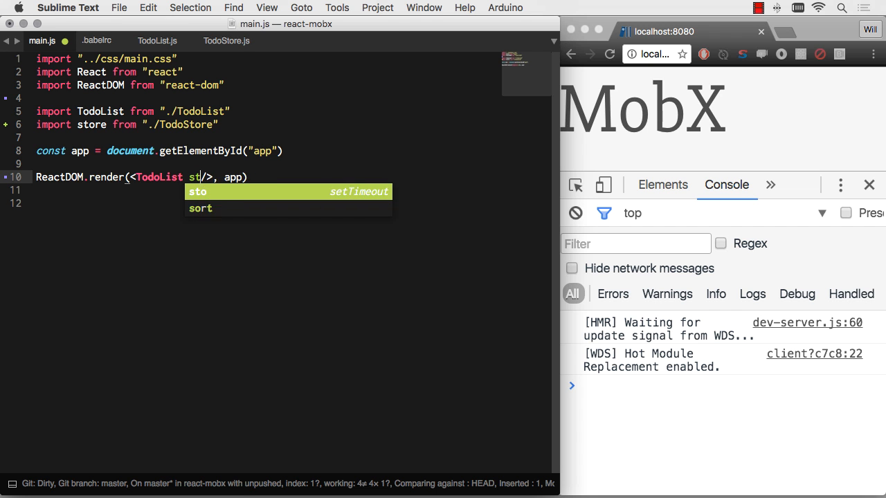
text(ore={store})
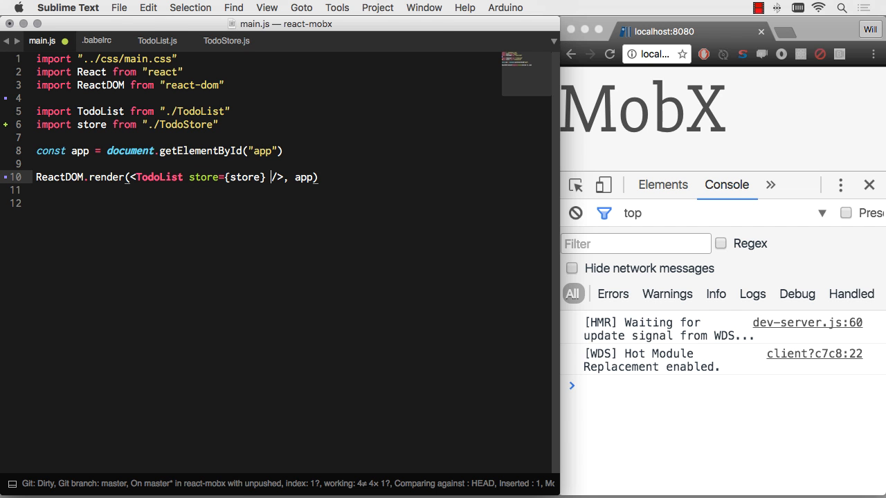
click(574, 213)
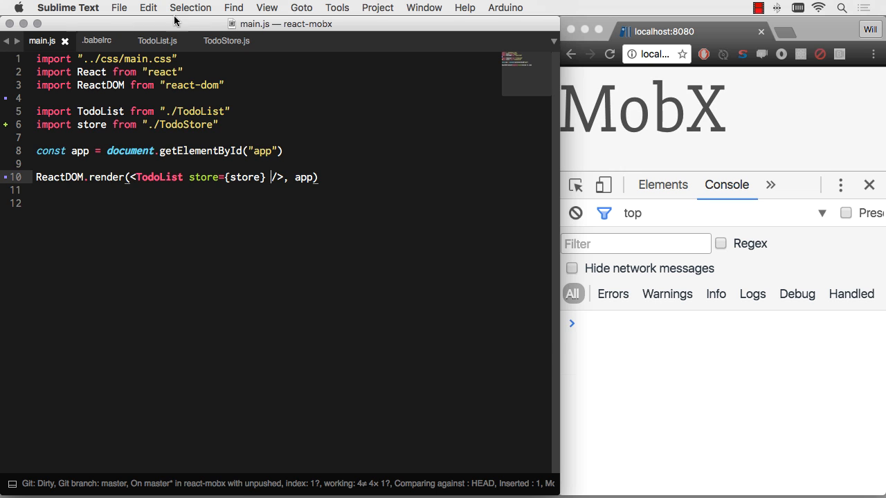
click(157, 40)
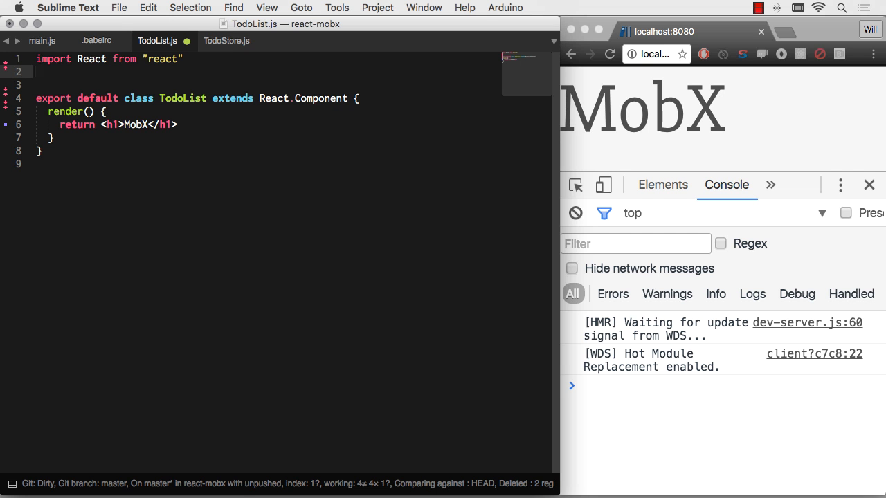
text(import)
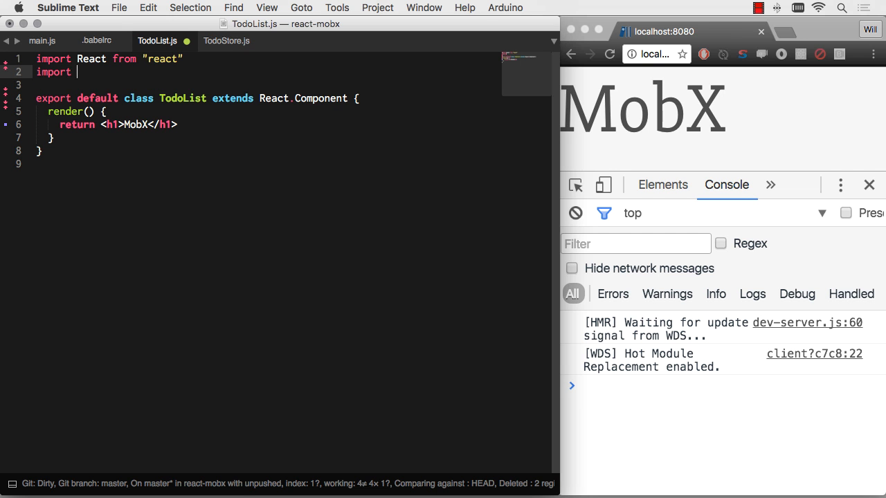
text({ observer })
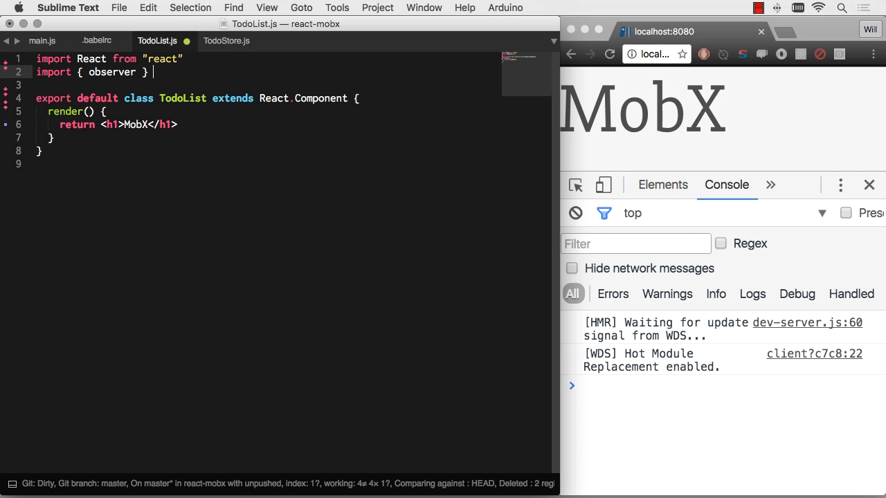
text(from "mobx-react")
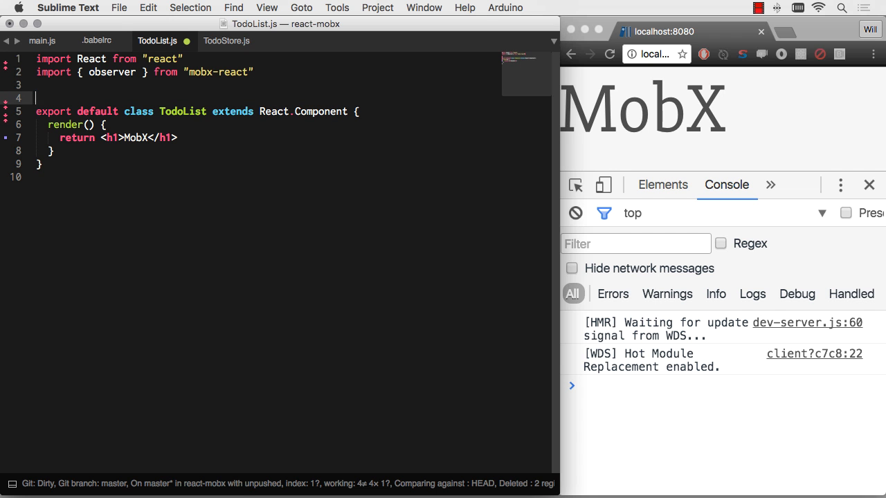
text(@)
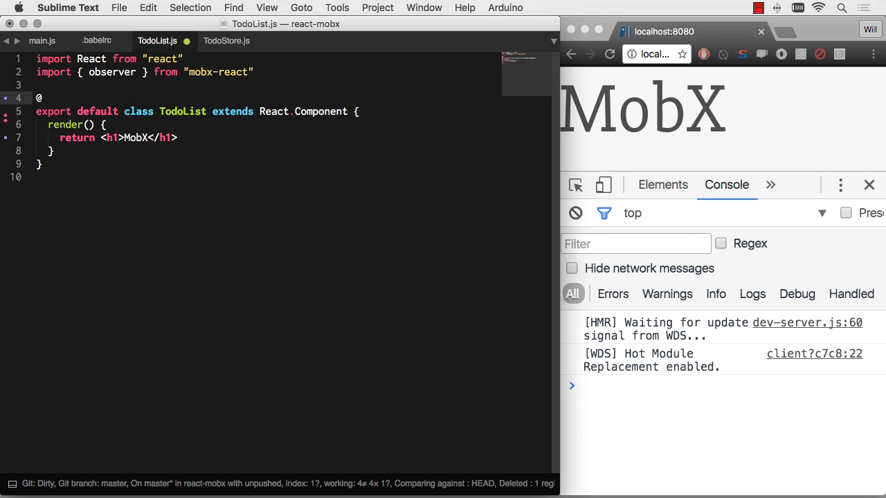
text(observer)
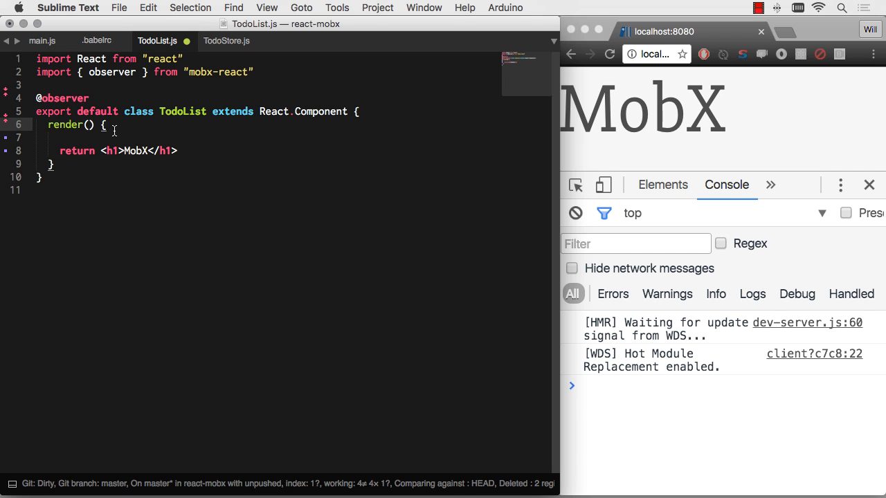
Step: Replace the MobX heading text with {this.props.store.todos[0]}
double_click(135, 151)
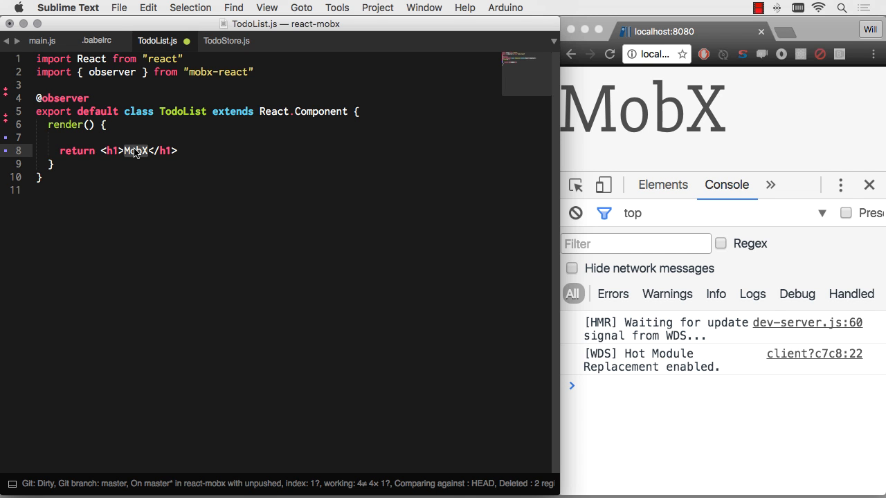
text({this.props.store.t)
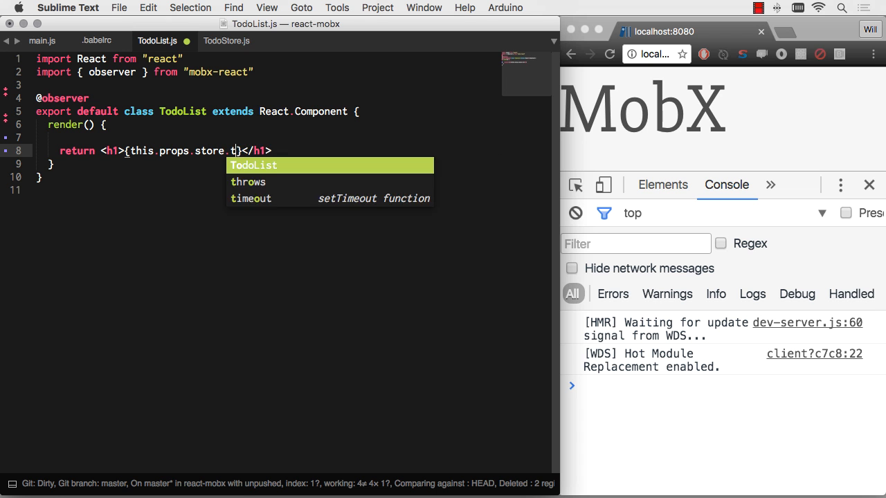
text(odos[0])
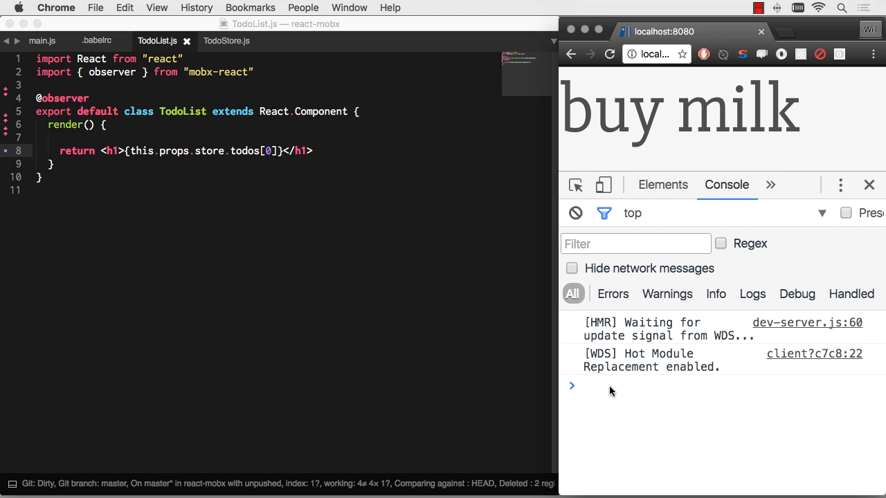
Step: In the Chrome console, set store.todos[0] to "get milk", then "get cheese"
click(602, 385)
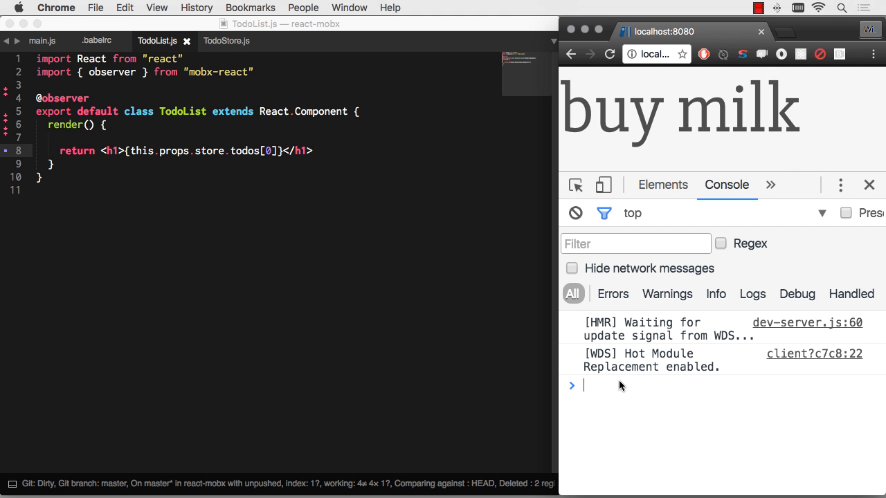
text(store.todos[0] = ")
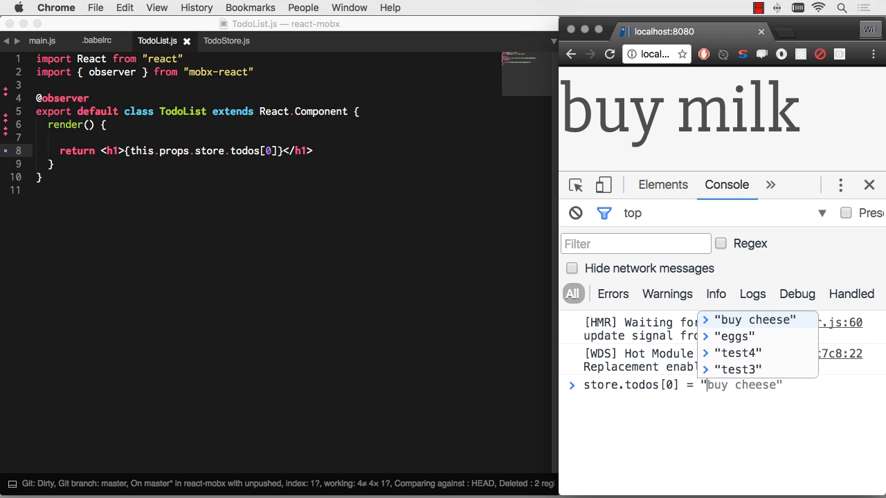
text(get milk)
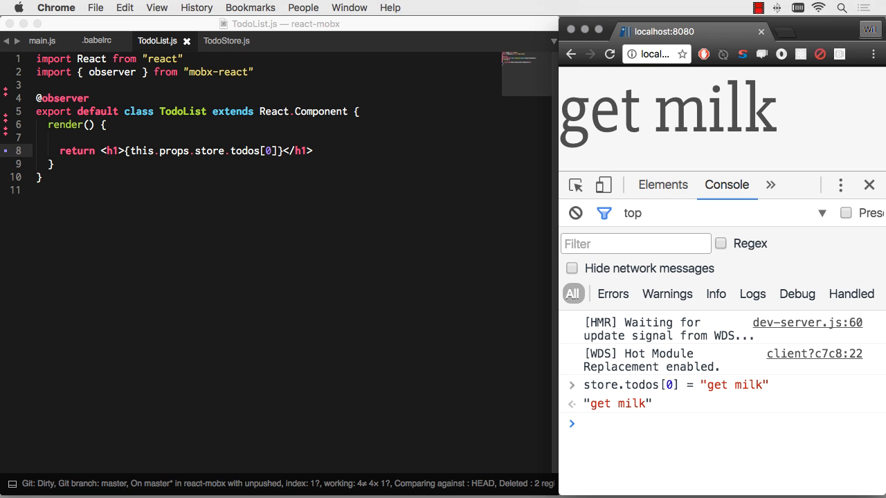
text(store.todos[0] = "get milk")
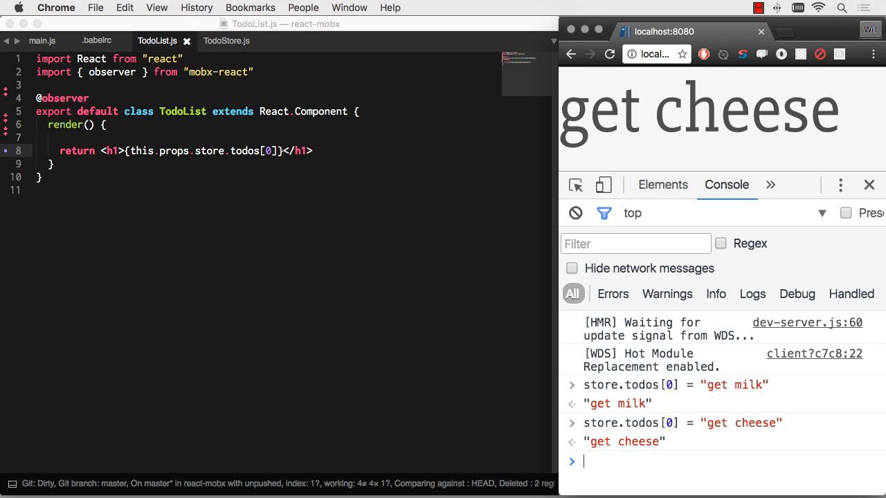
mouse_move(706, 366)
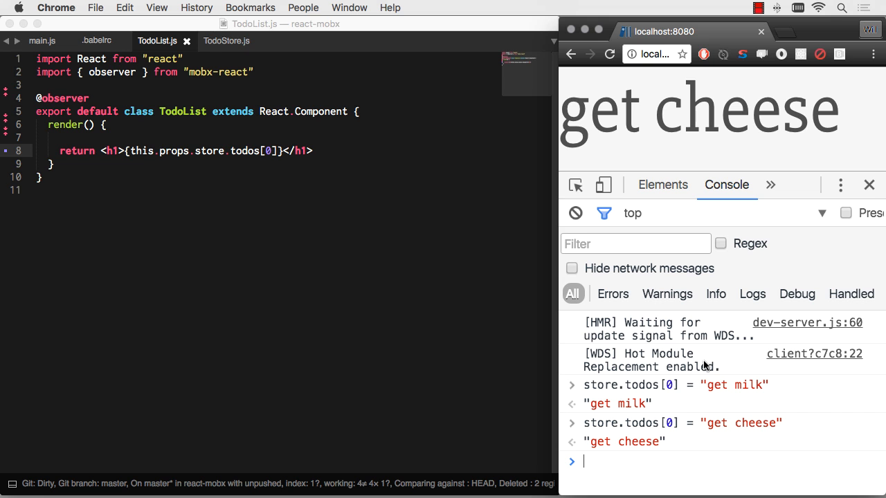
mouse_move(698, 365)
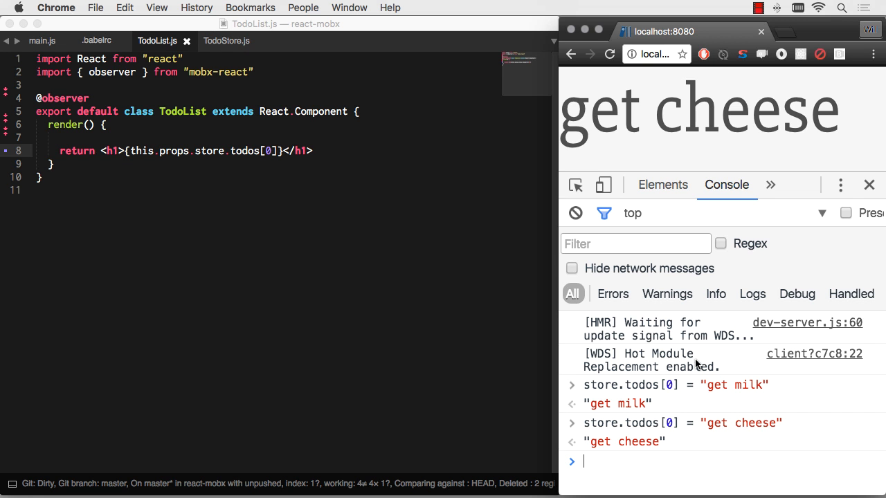